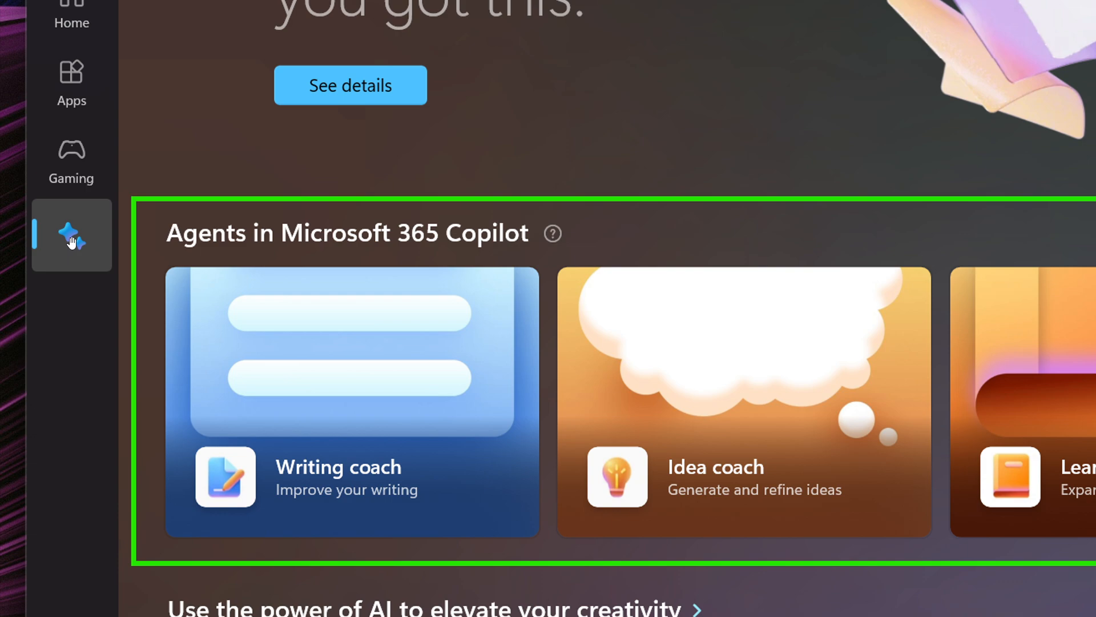
{"action": "mouse_move", "coordinate": [767, 273]}
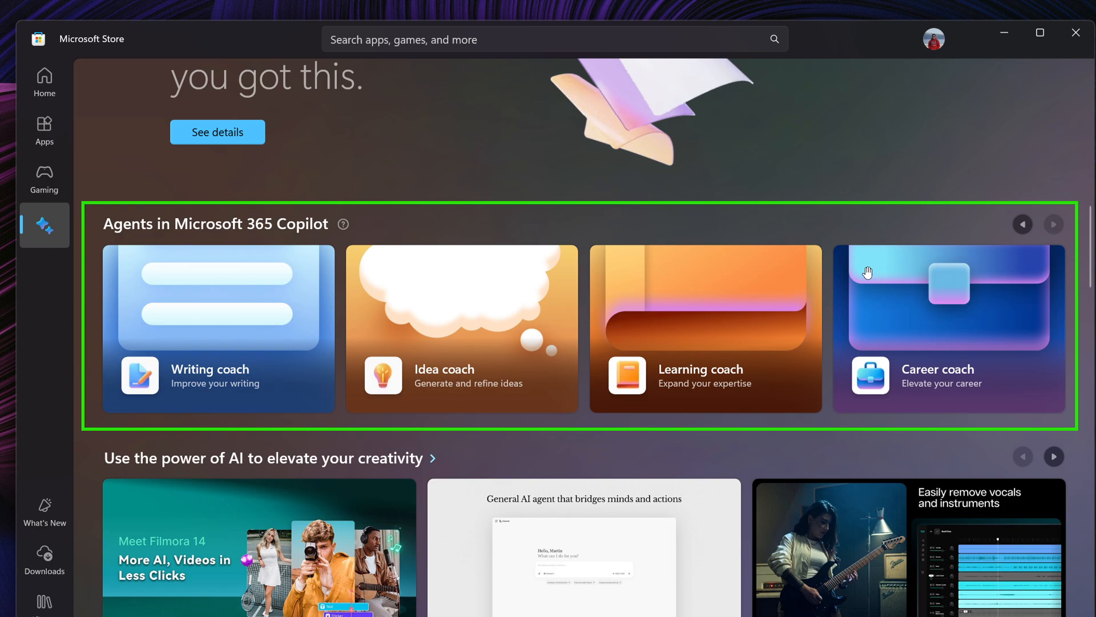
{"action": "mouse_move", "coordinate": [183, 424]}
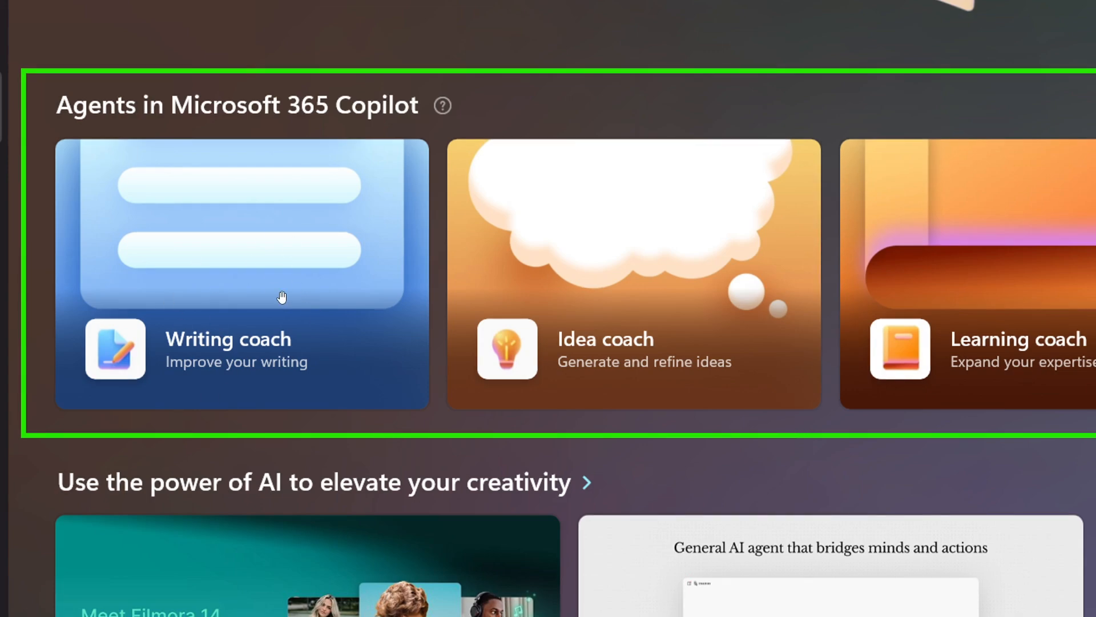
{"action": "mouse_move", "coordinate": [694, 296]}
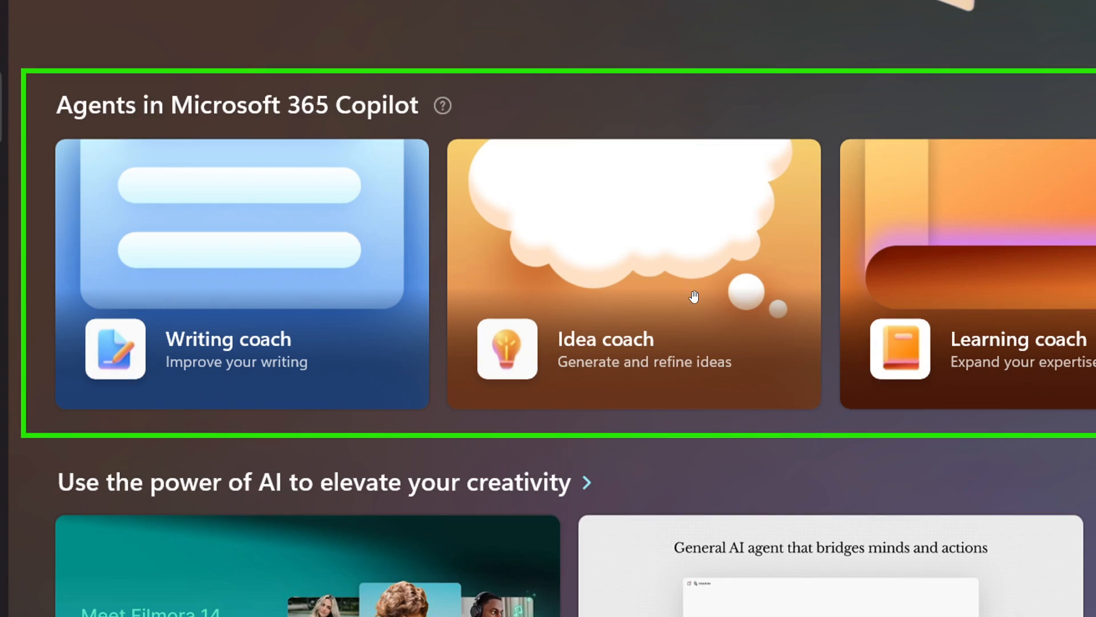
{"action": "scroll", "scroll_direction": "right", "scroll_amount": 3}
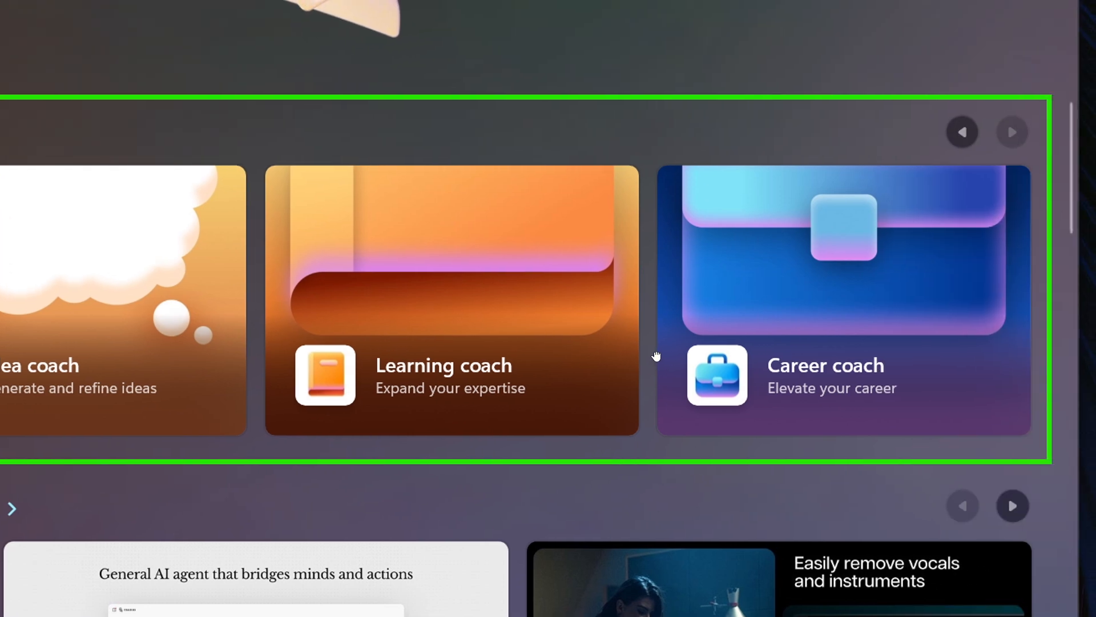
{"action": "mouse_move", "coordinate": [867, 262]}
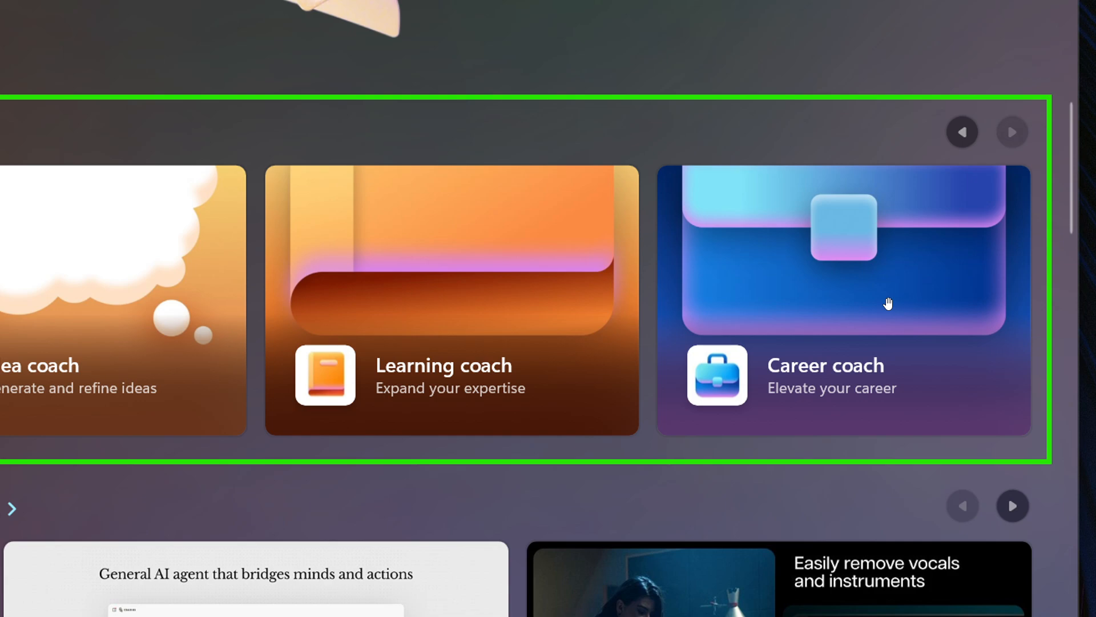
{"action": "scroll", "scroll_direction": "down", "scroll_amount": 3}
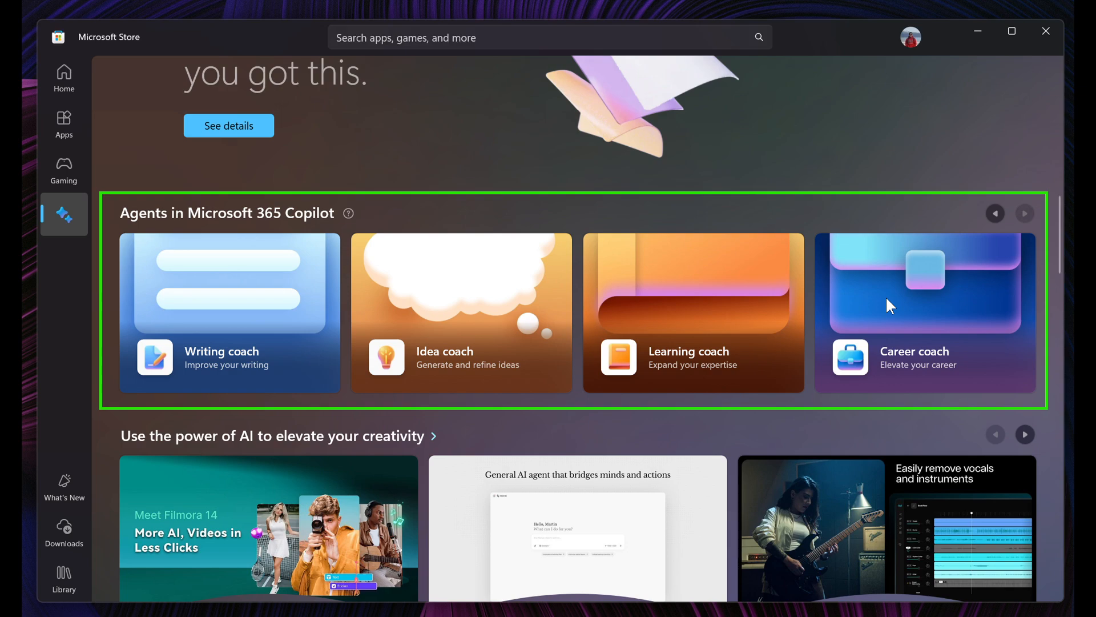
{"action": "mouse_move", "coordinate": [837, 309]}
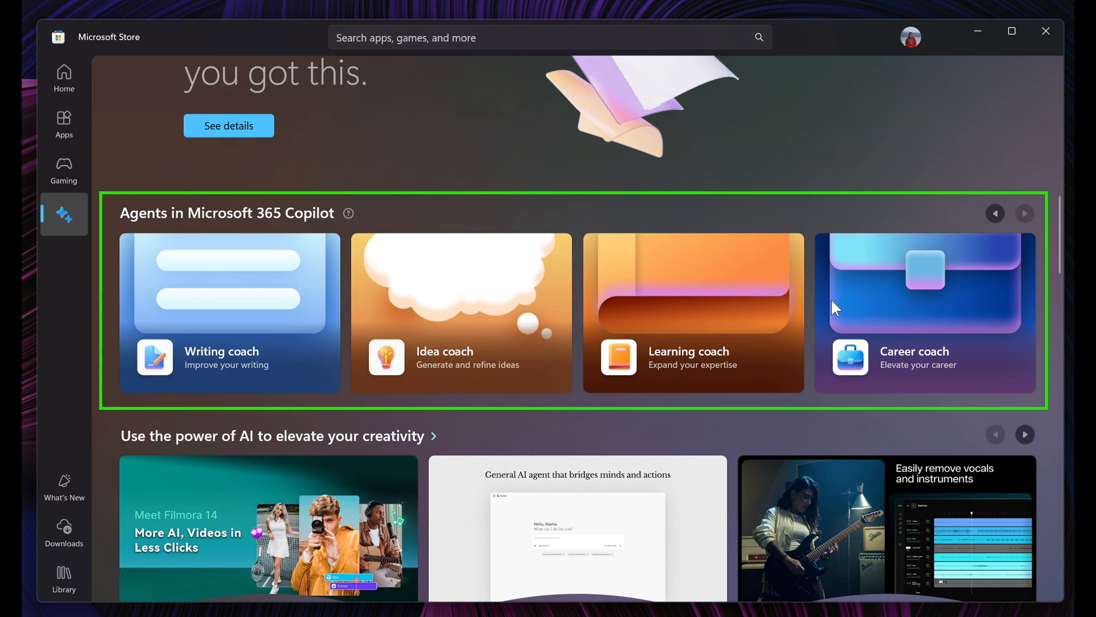
{"action": "mouse_move", "coordinate": [867, 250]}
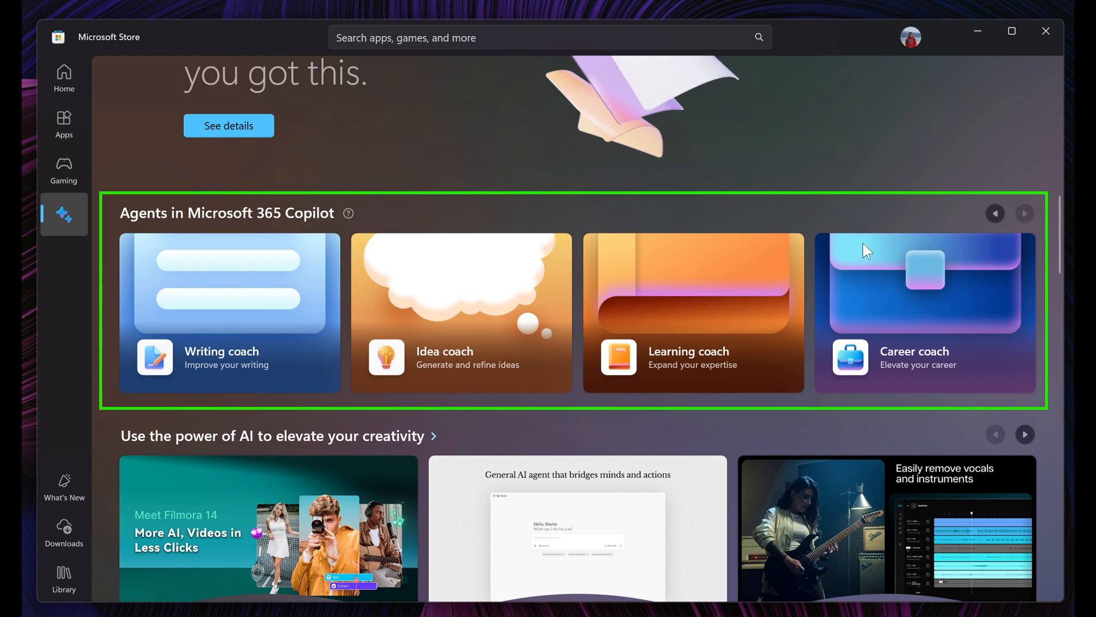
{"action": "mouse_move", "coordinate": [828, 412]}
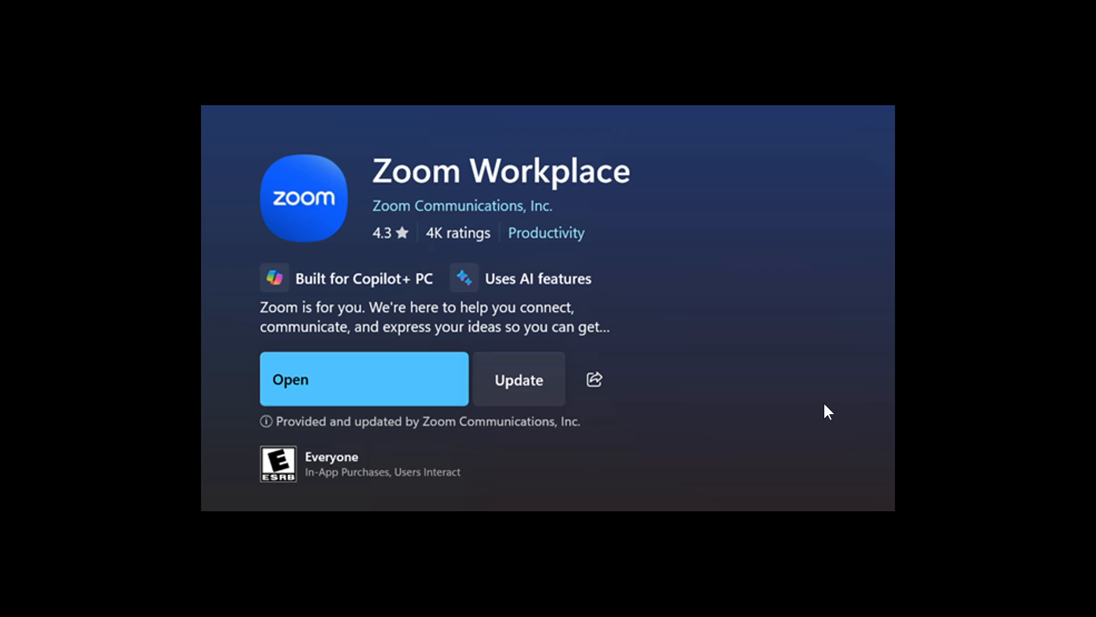
{"action": "mouse_move", "coordinate": [371, 372]}
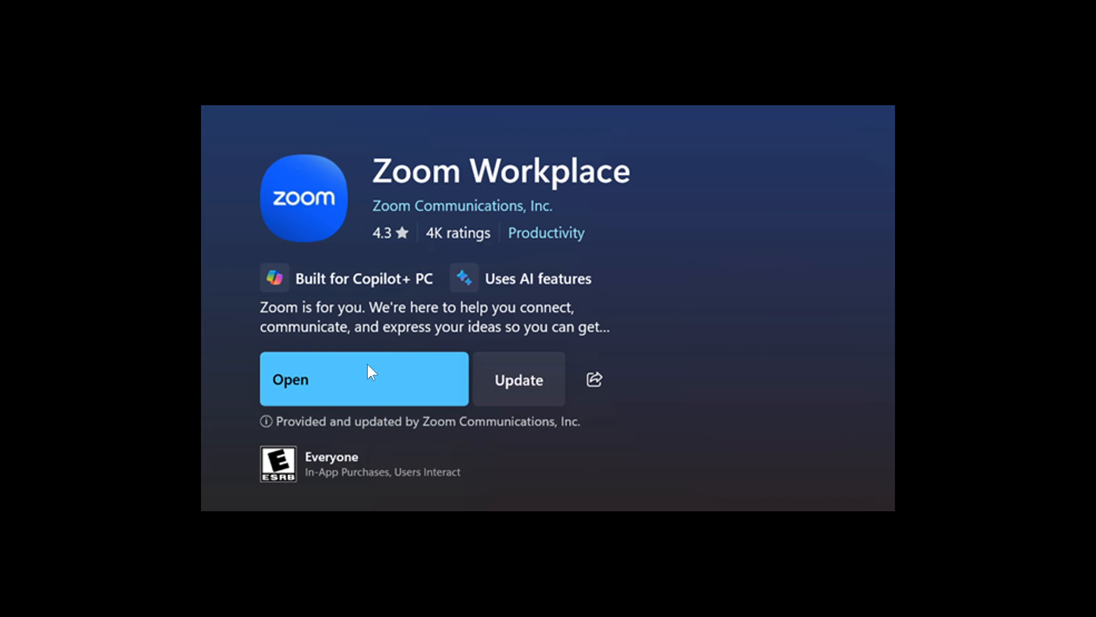
{"action": "mouse_move", "coordinate": [709, 328]}
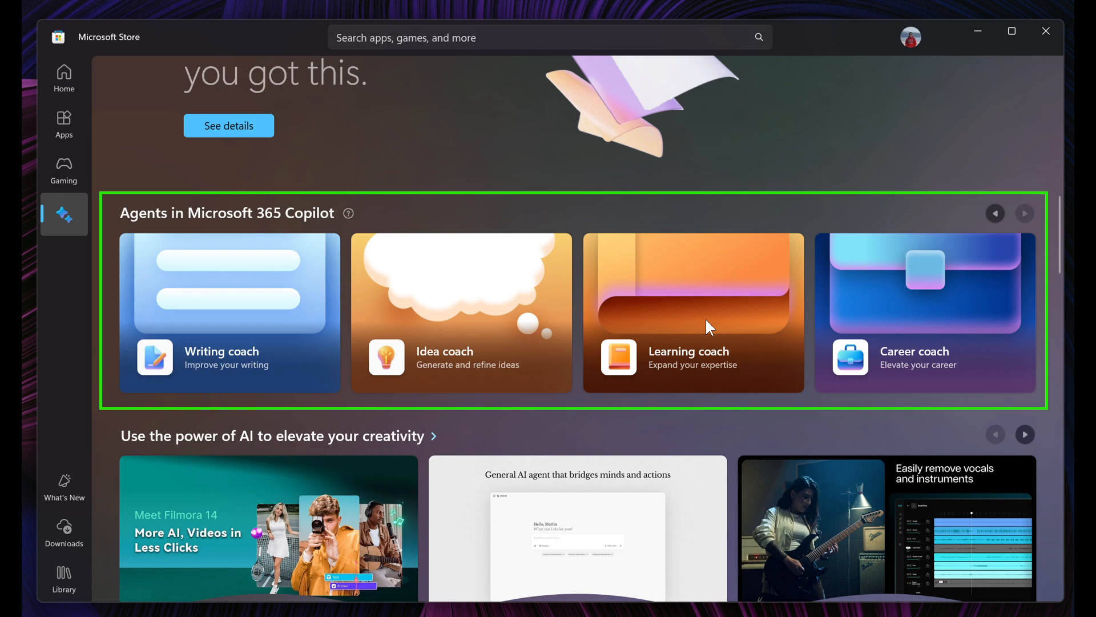
{"action": "mouse_move", "coordinate": [867, 165]}
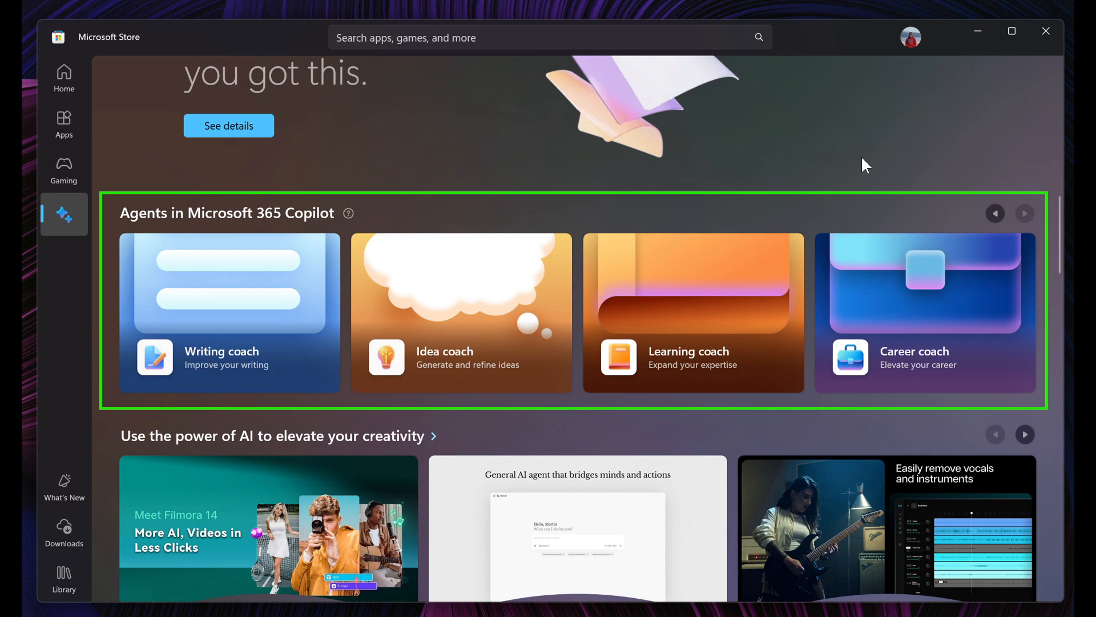